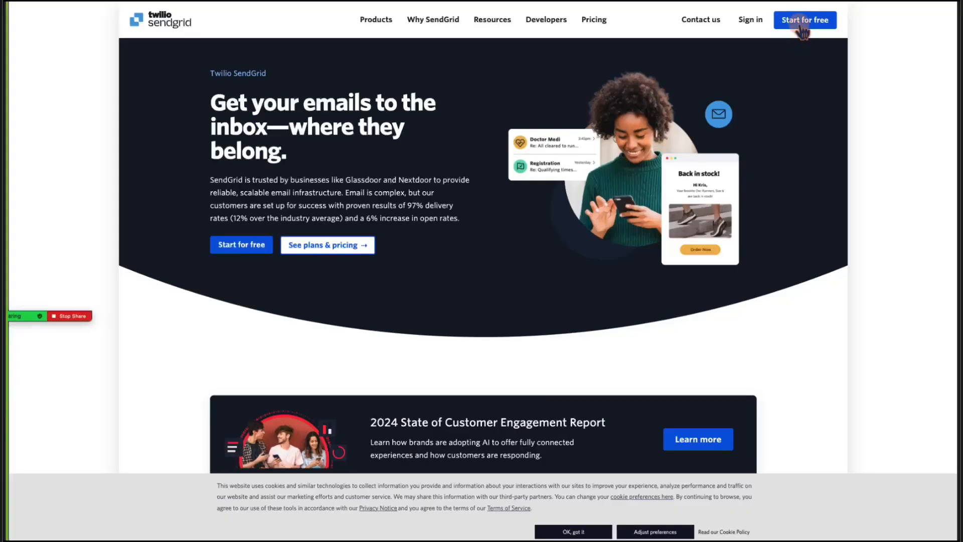
# Open the free SendGrid trial sign-up form from the homepage navigation.
pyautogui.click(804, 19)
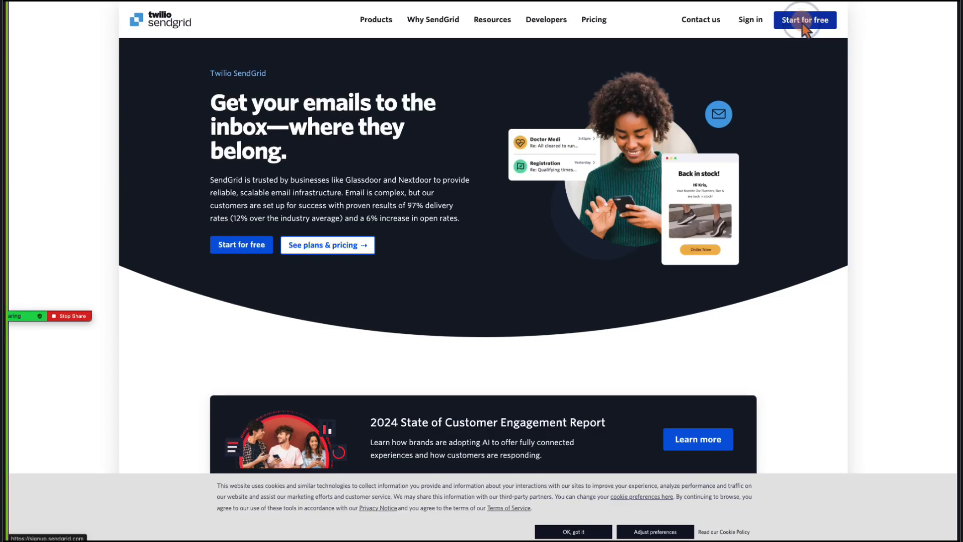
pyautogui.click(804, 20)
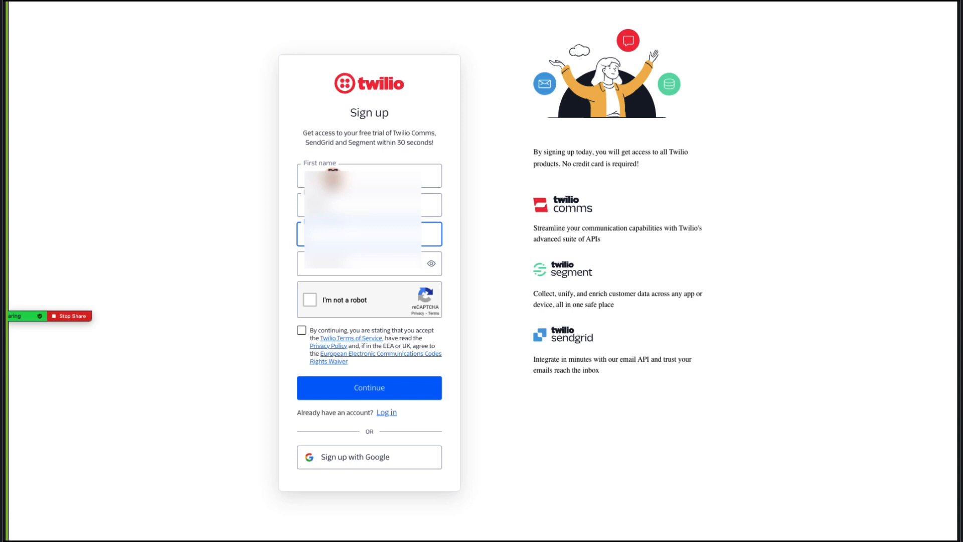
# Register the Twilio account as Monica, verify the emailed code, and copy the recovery code.
pyautogui.write('Monica')
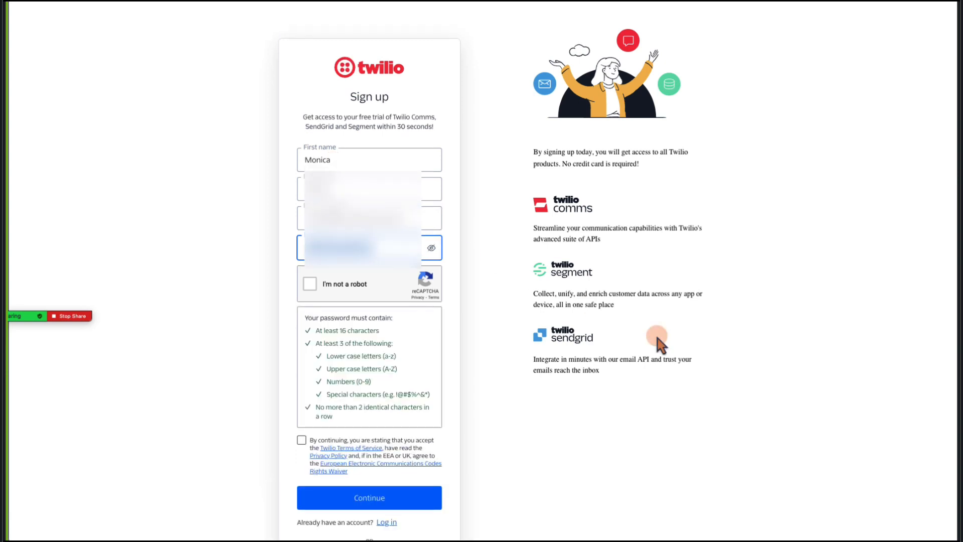
pyautogui.click(309, 284)
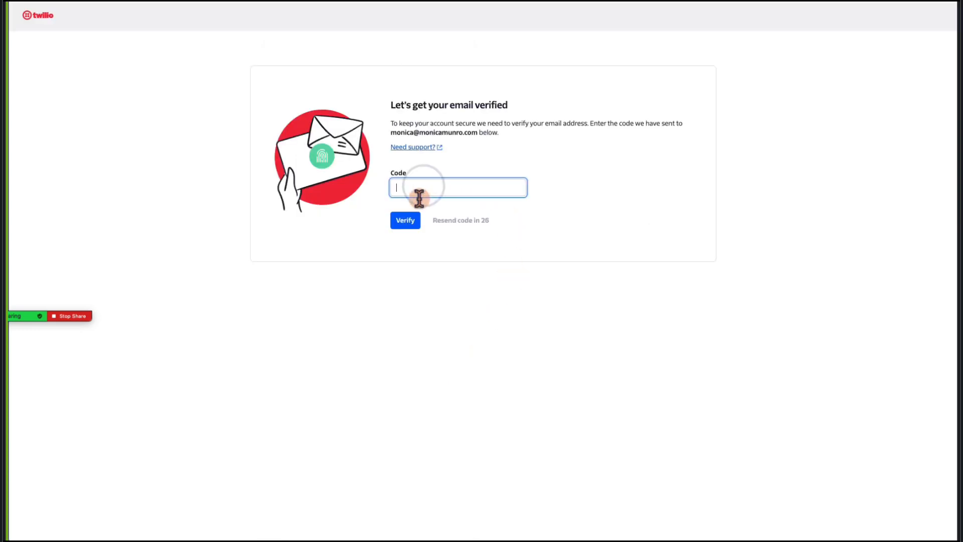
pyautogui.click(405, 221)
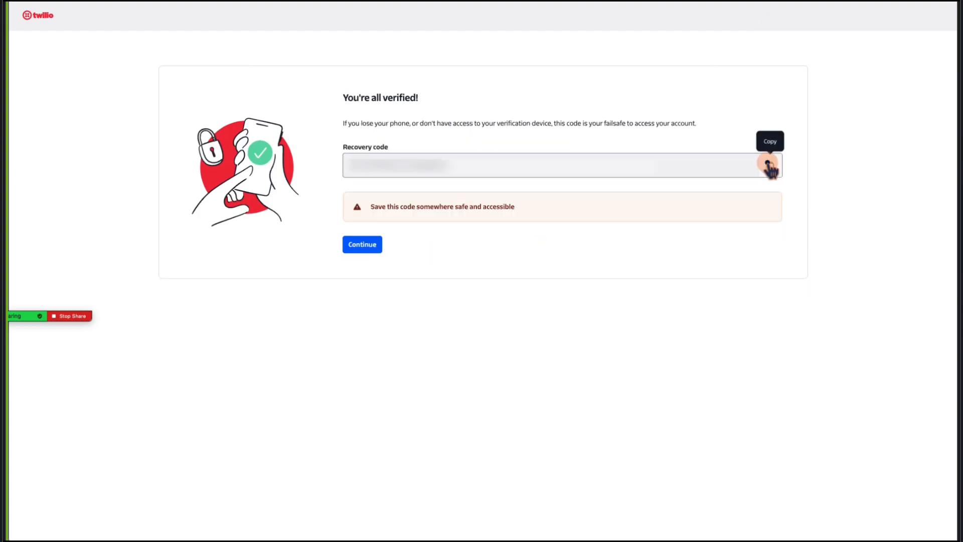
pyautogui.click(769, 165)
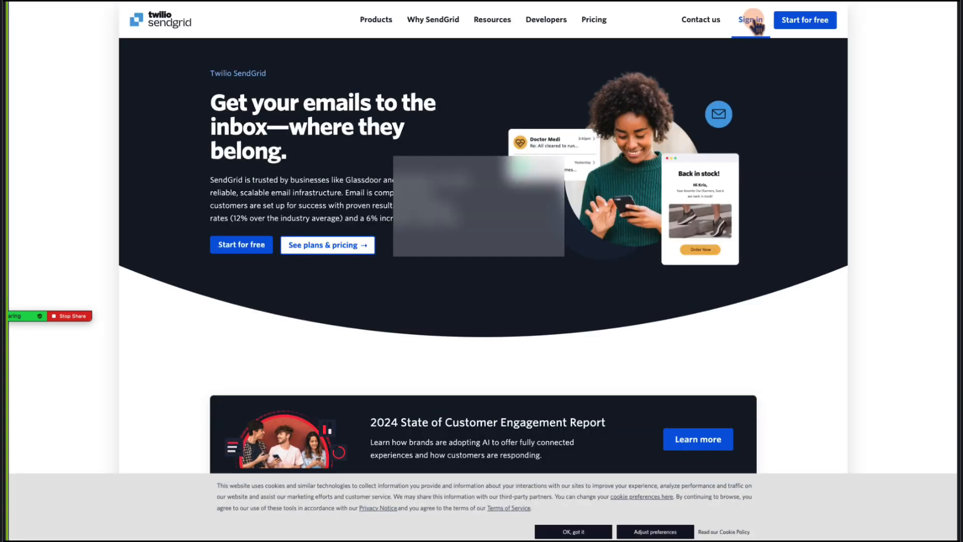
# Sign in with the saved Twilio login, dismiss the welcome notice, and submit profile details.
pyautogui.click(749, 19)
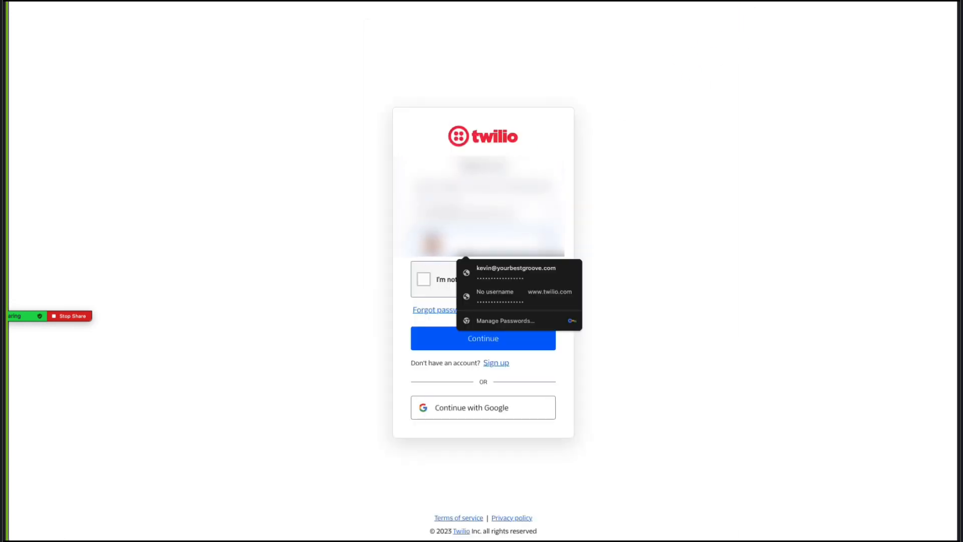
pyautogui.click(422, 279)
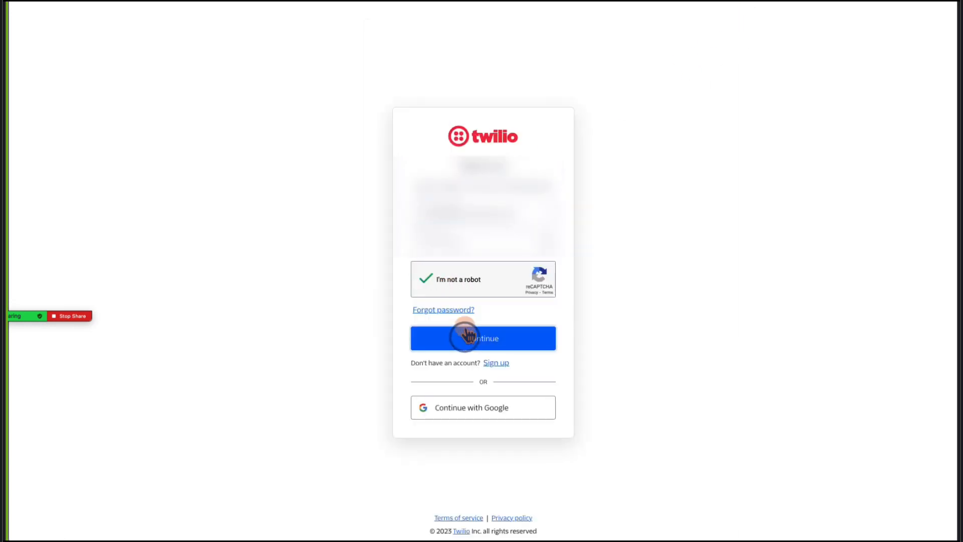
pyautogui.click(483, 338)
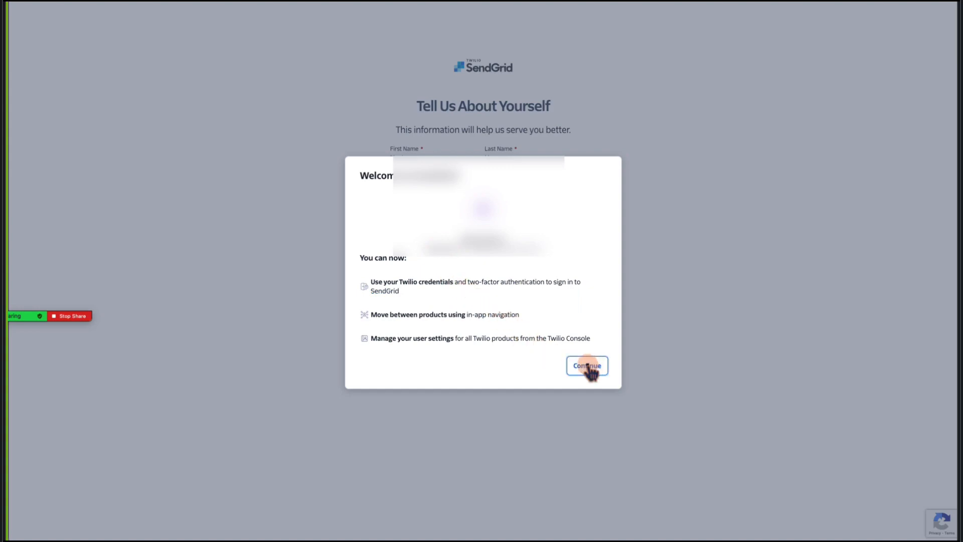
pyautogui.click(585, 365)
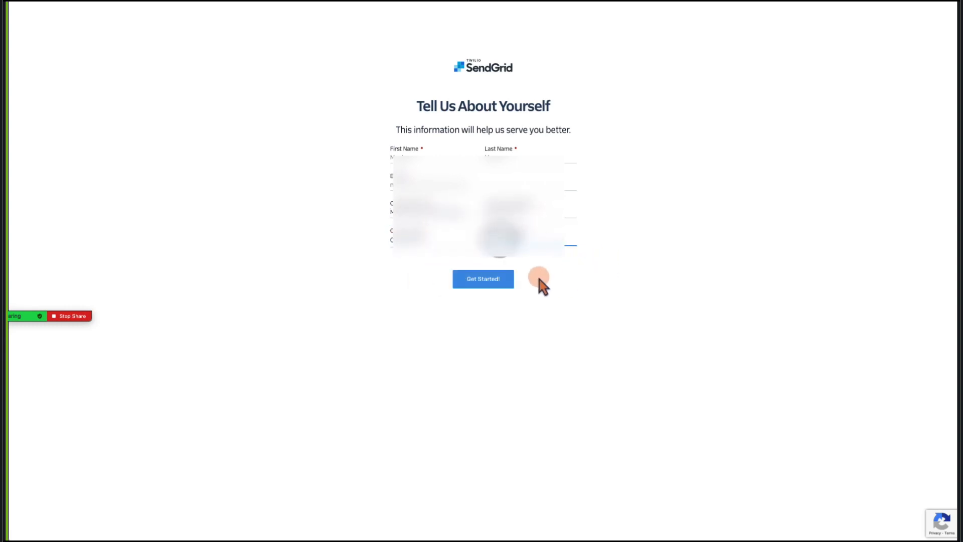
pyautogui.click(482, 278)
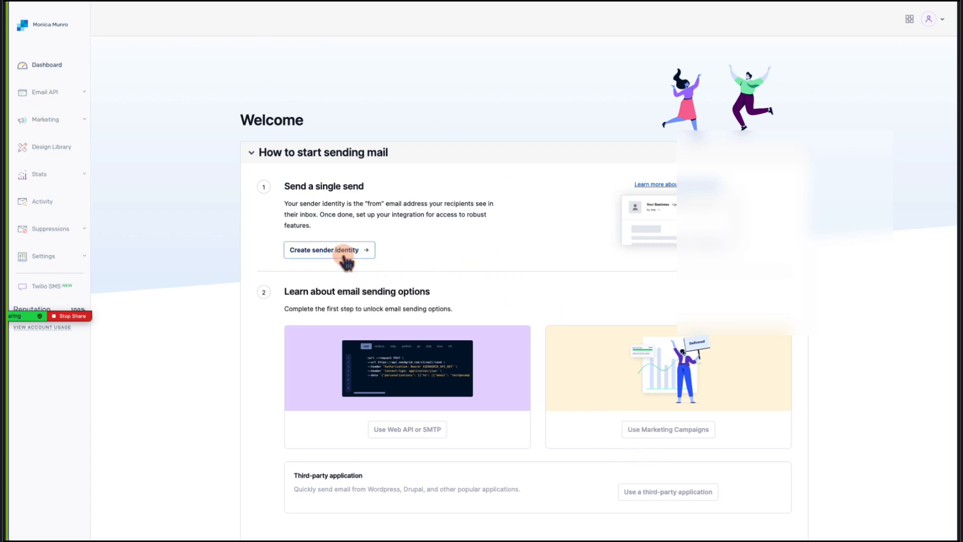
# Create a single sender with contact and mailing address details, then close the confirmation.
pyautogui.click(328, 250)
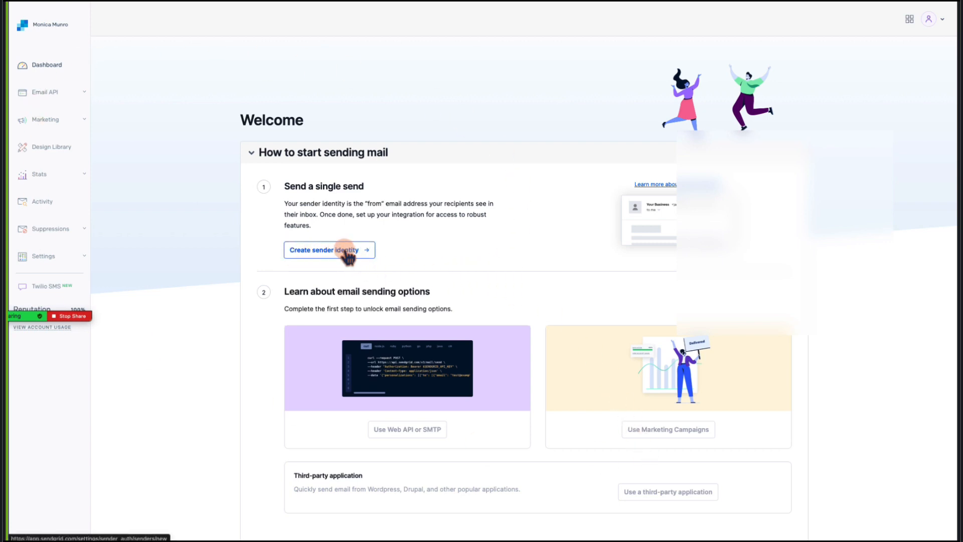
pyautogui.click(328, 249)
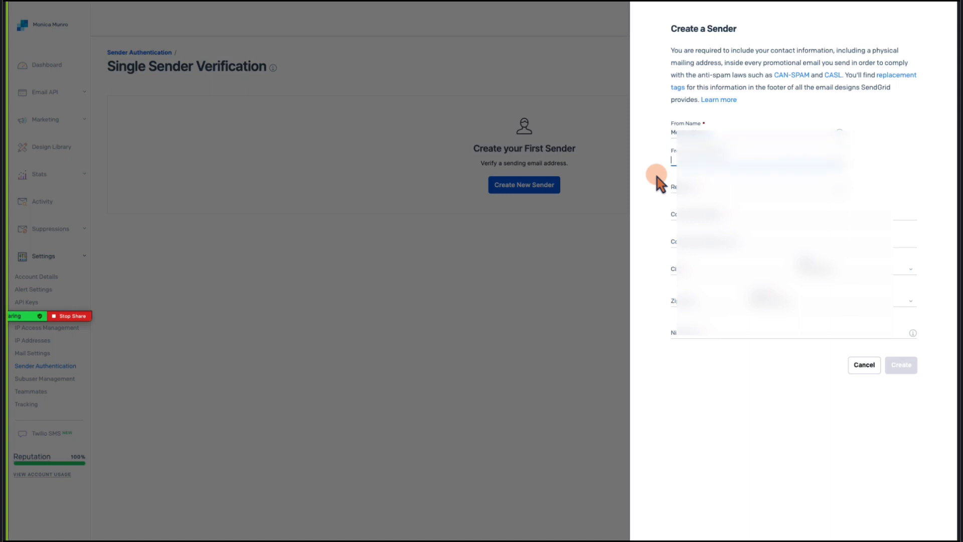
pyautogui.write('m')
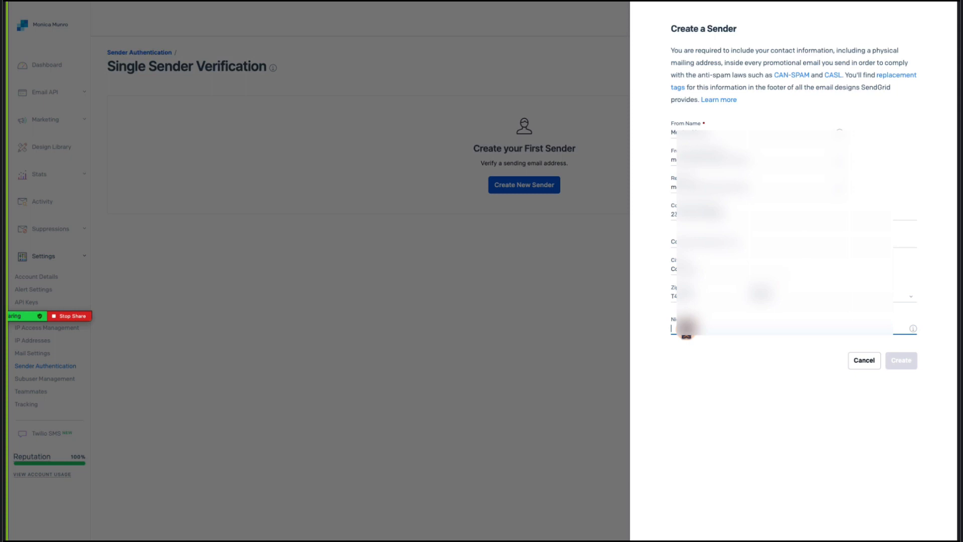
pyautogui.write('Fo')
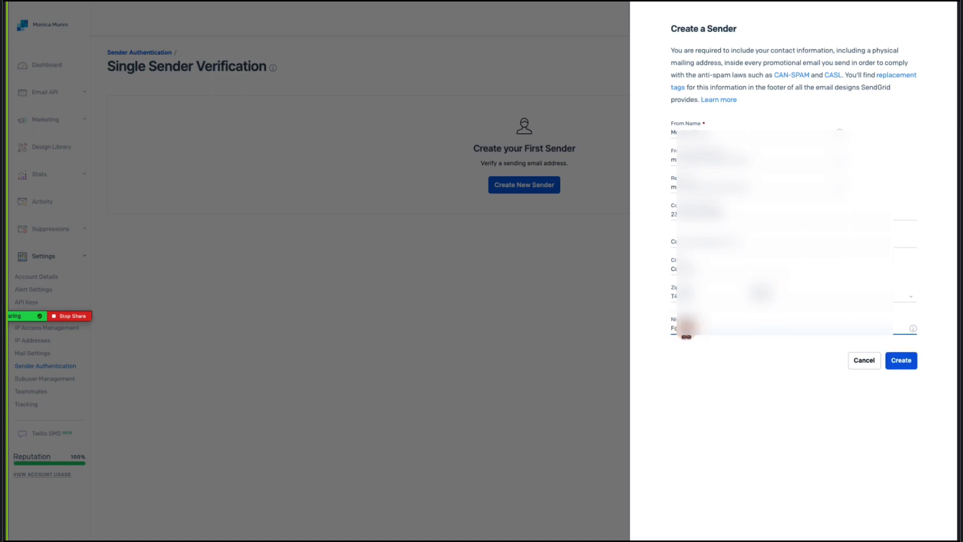
pyautogui.click(900, 361)
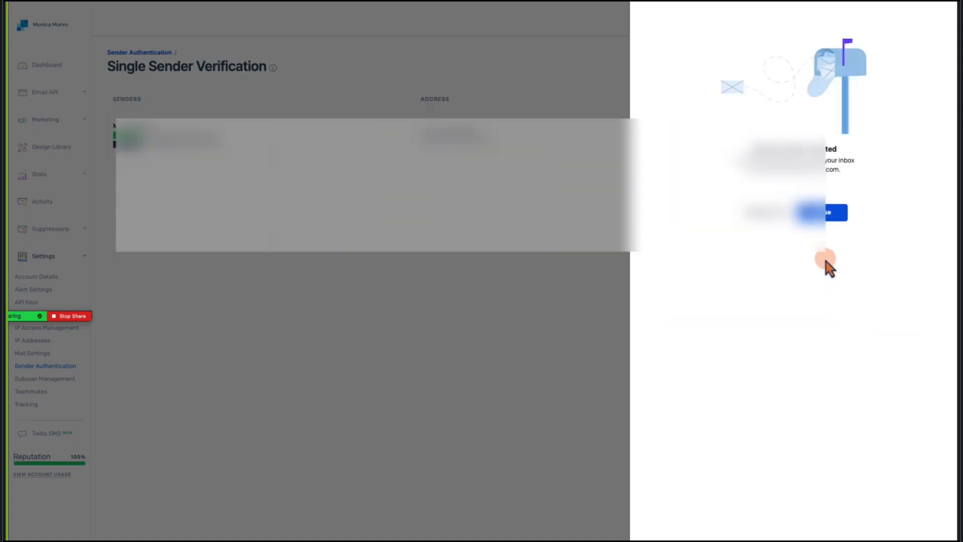
pyautogui.click(823, 211)
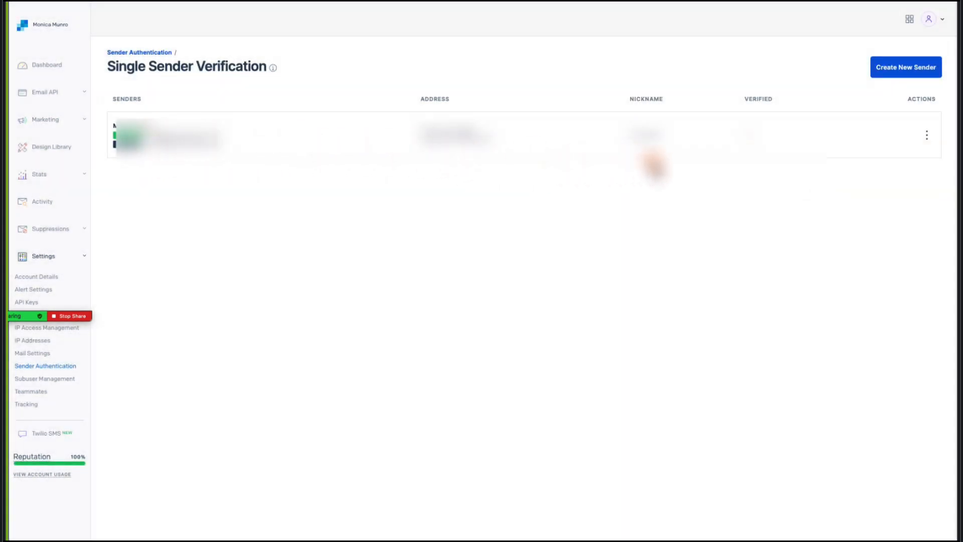
pyautogui.moveTo(491, 218)
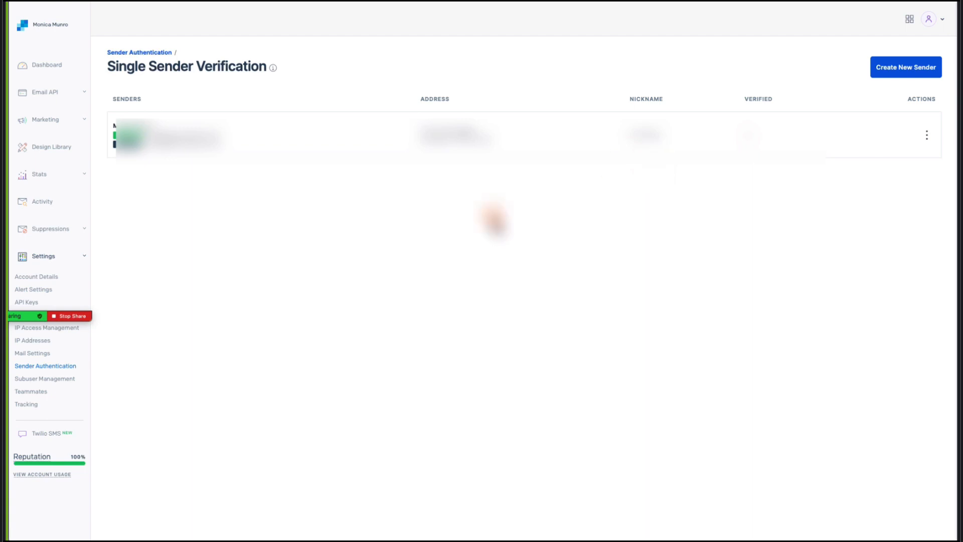
pyautogui.moveTo(337, 264)
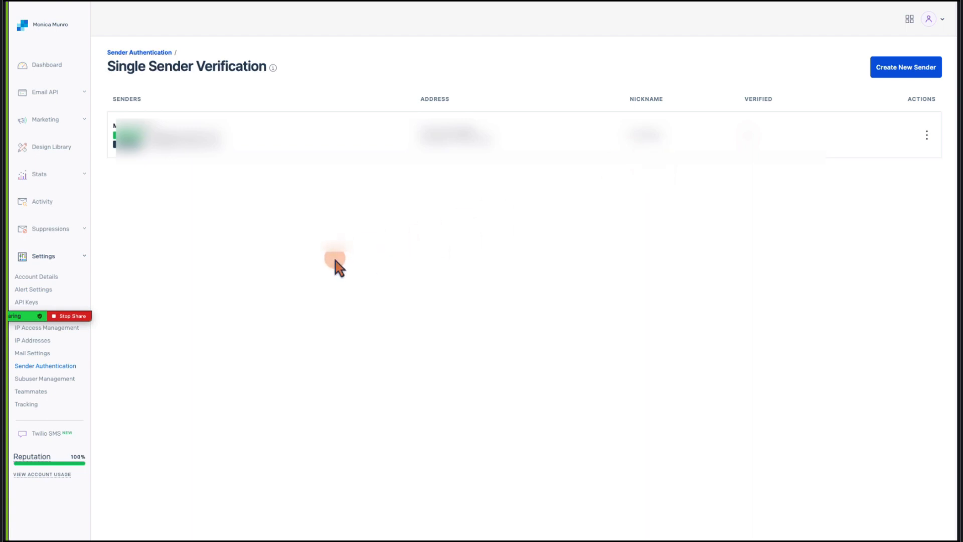
# Go to Settings > Sender Authentication and start Domain Authentication.
pyautogui.click(44, 366)
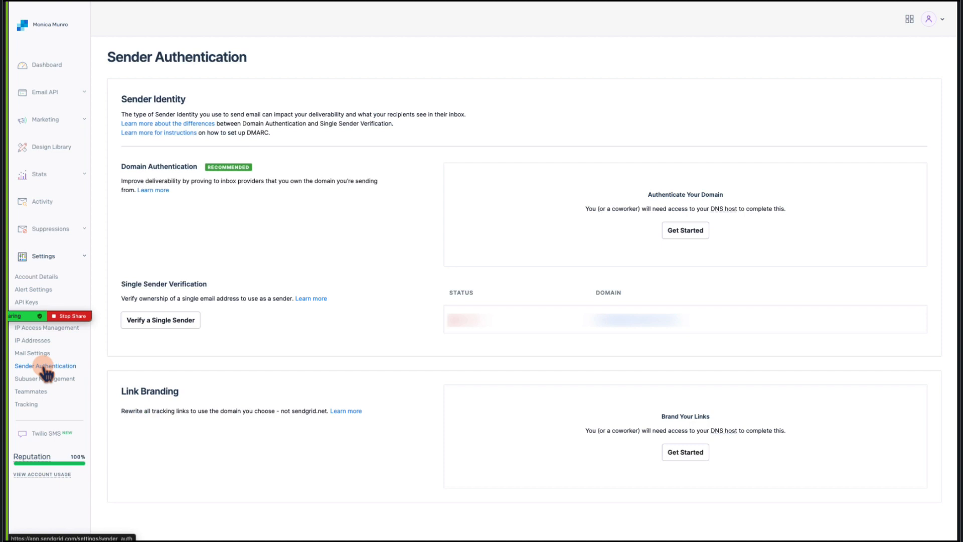
pyautogui.click(41, 366)
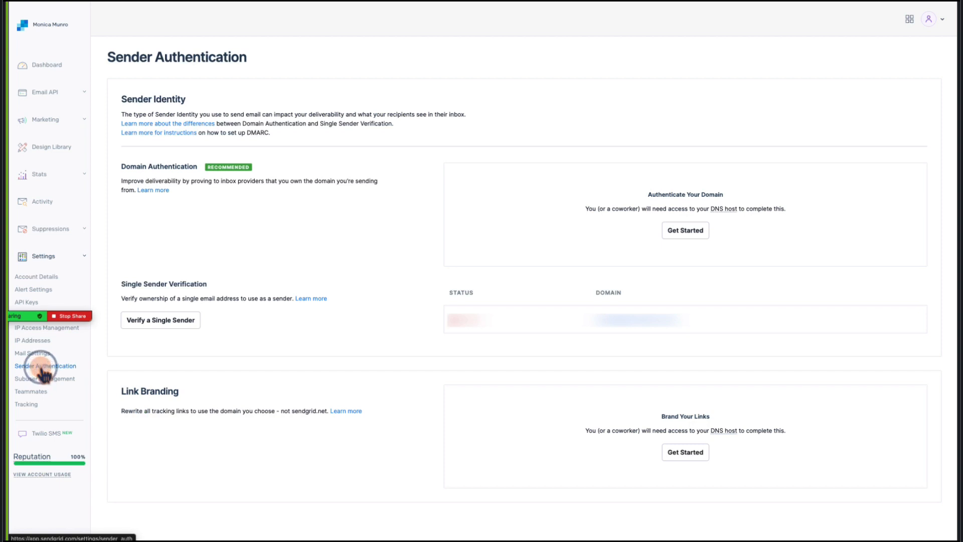
pyautogui.moveTo(120, 166)
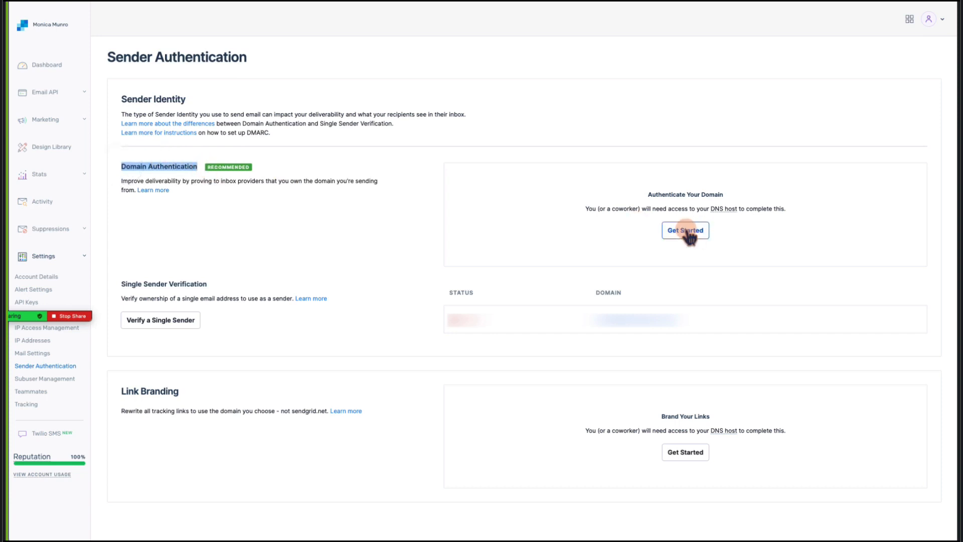
pyautogui.click(684, 230)
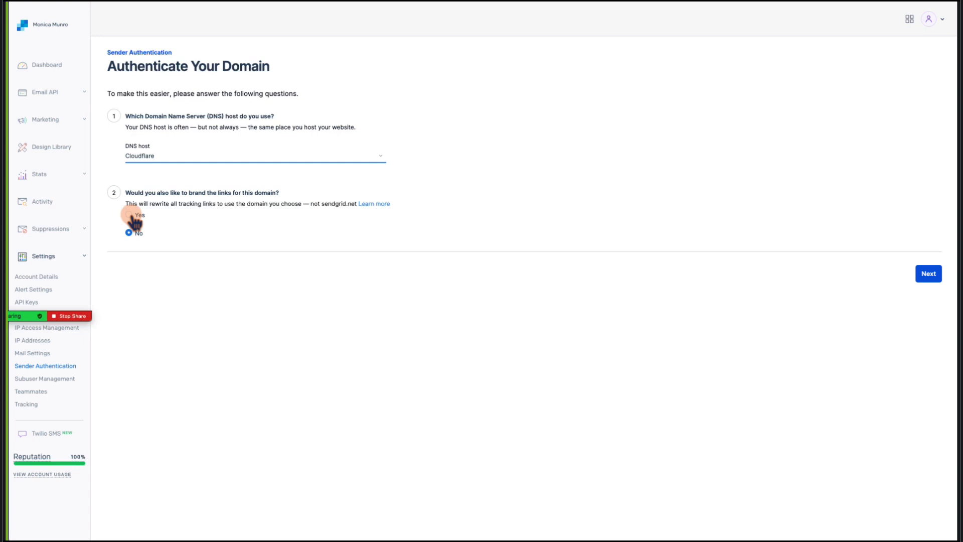
# Enable link branding for the Cloudflare-hosted domain and continue to the domain step.
pyautogui.click(128, 215)
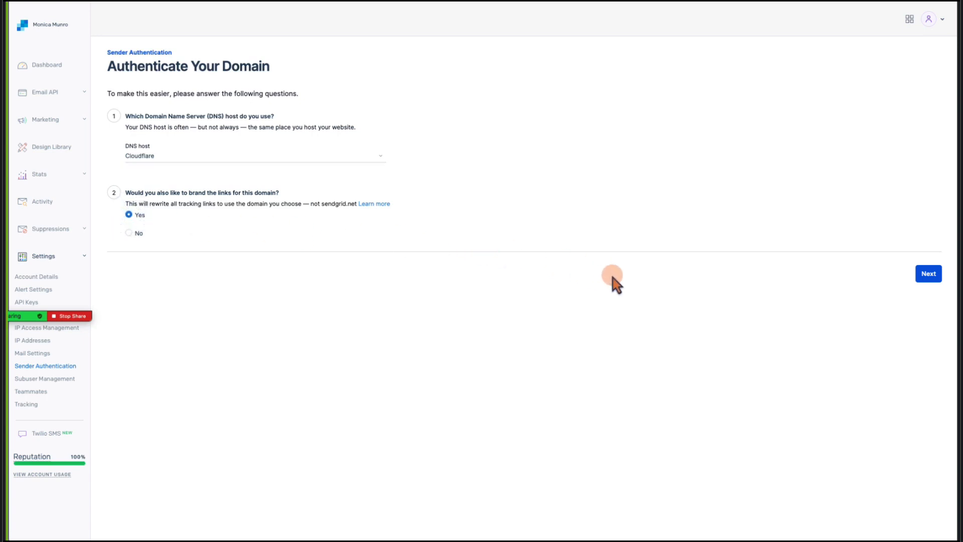
pyautogui.moveTo(583, 235)
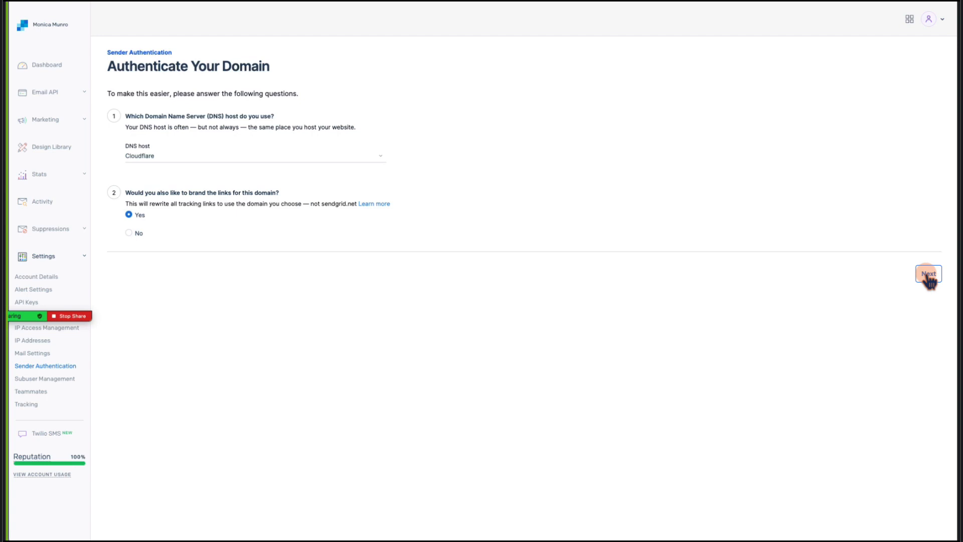
pyautogui.click(927, 273)
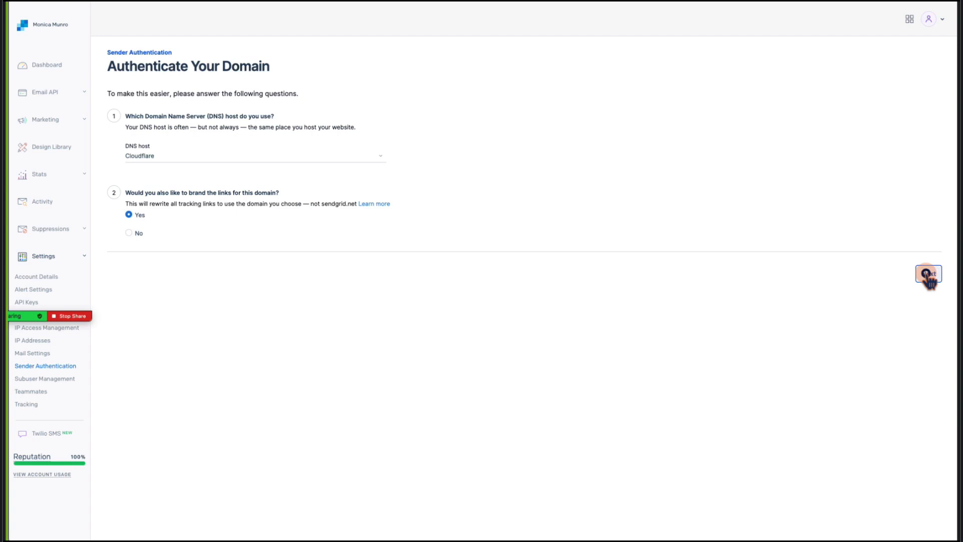
pyautogui.click(927, 272)
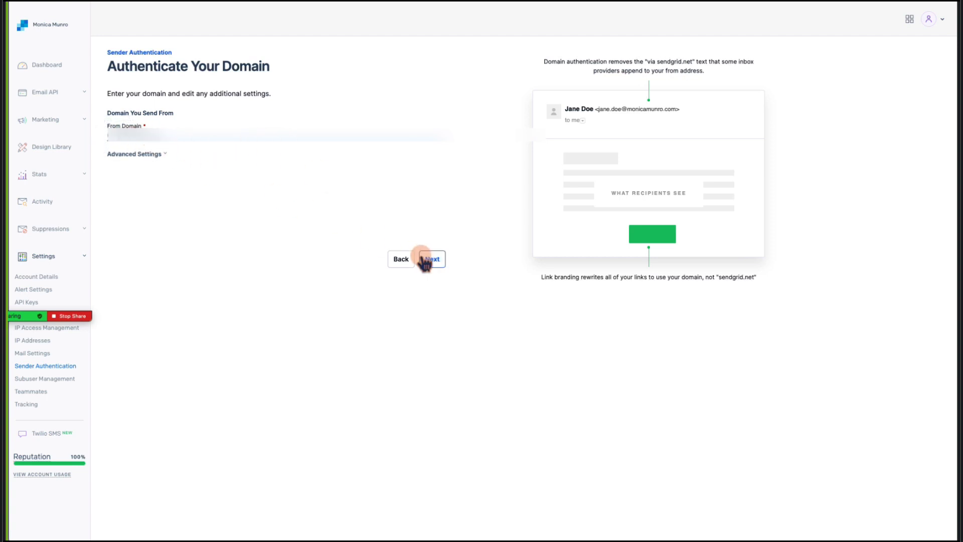
# Advance to the Install DNS Records page and review the CNAME and TXT records.
pyautogui.click(431, 259)
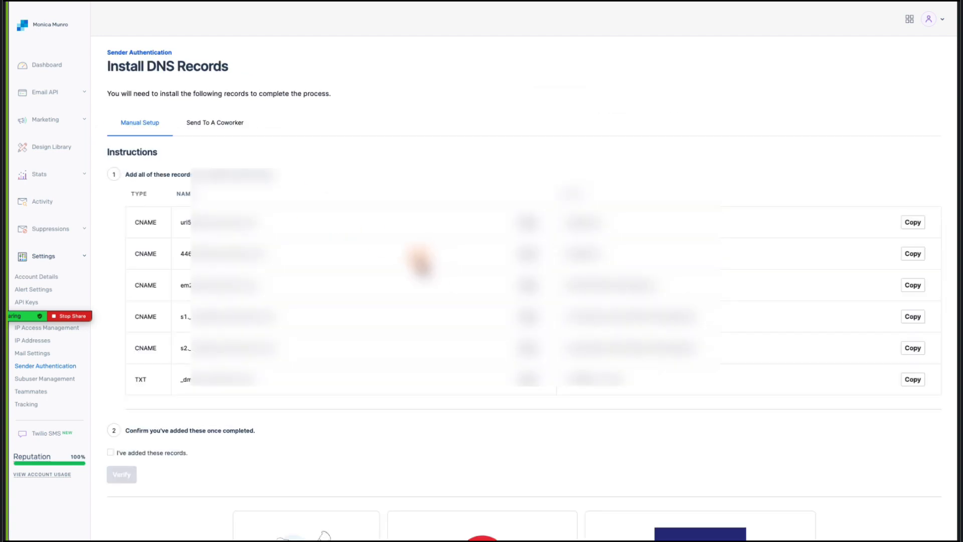
pyautogui.scroll(-3)
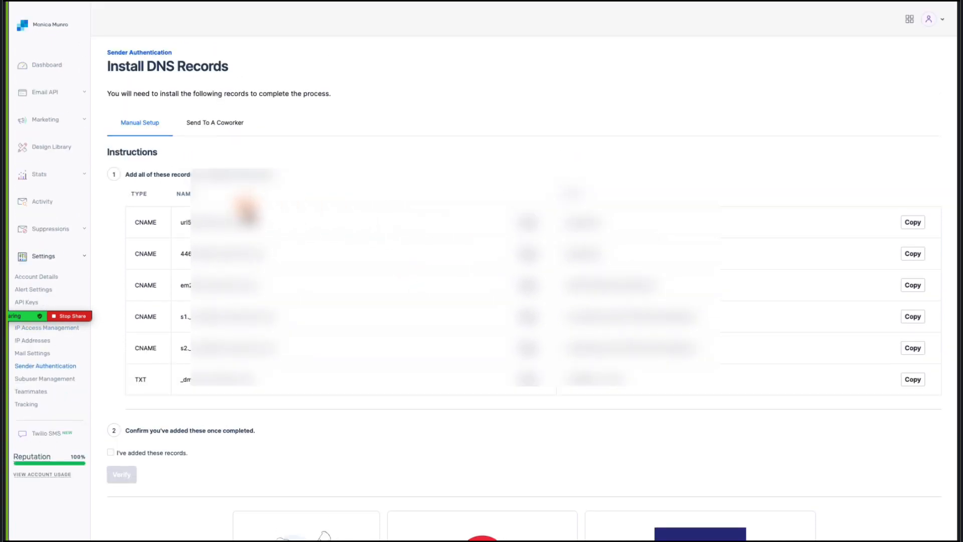
pyautogui.moveTo(571, 380)
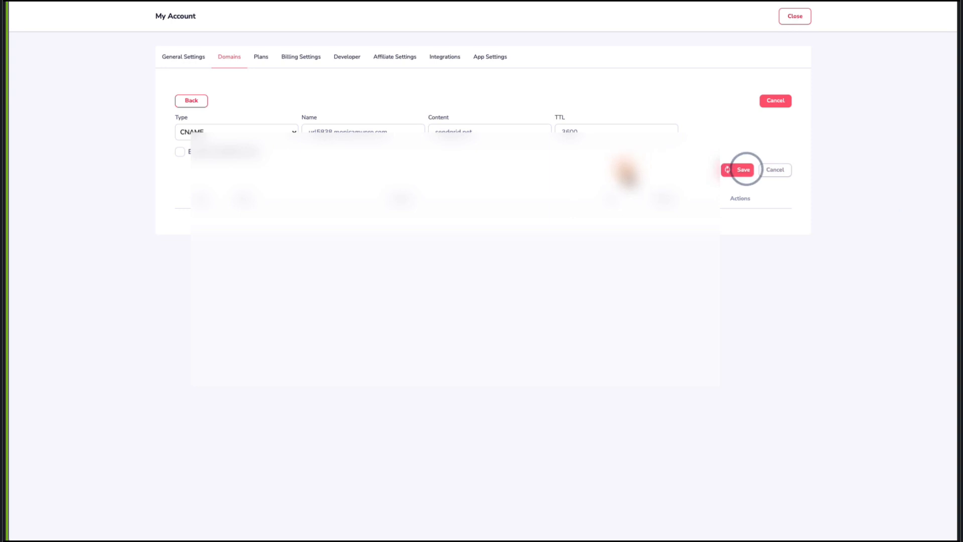
# Save the CNAME record pointing to sendgrid.net with TTL 3600 in Groove.
pyautogui.click(739, 169)
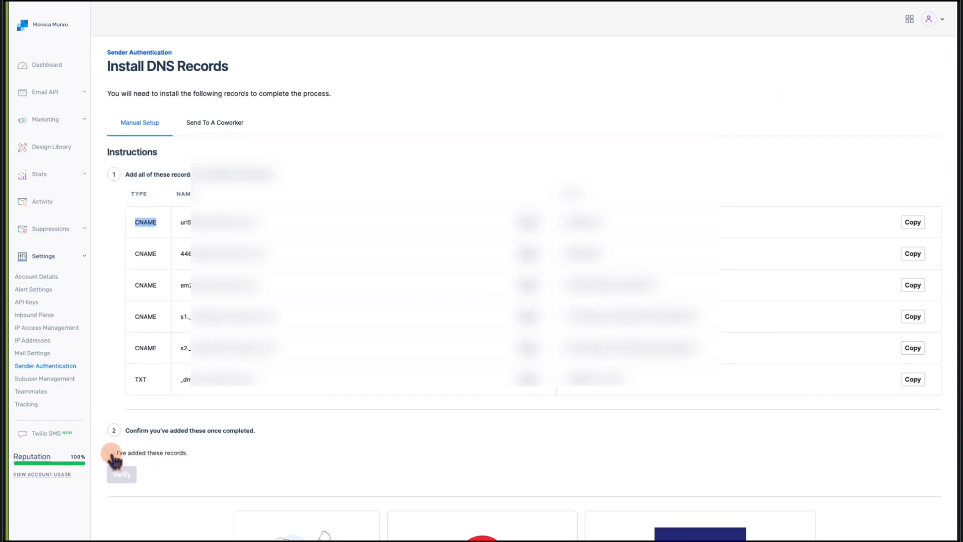
# Confirm the DNS records were added, verify the domain, and return to Sender Authentication.
pyautogui.click(110, 452)
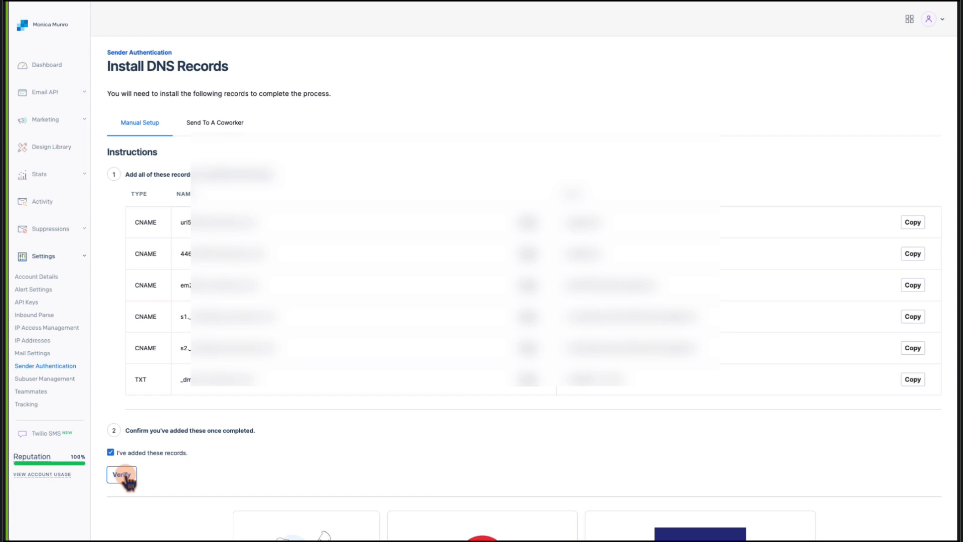
pyautogui.click(121, 474)
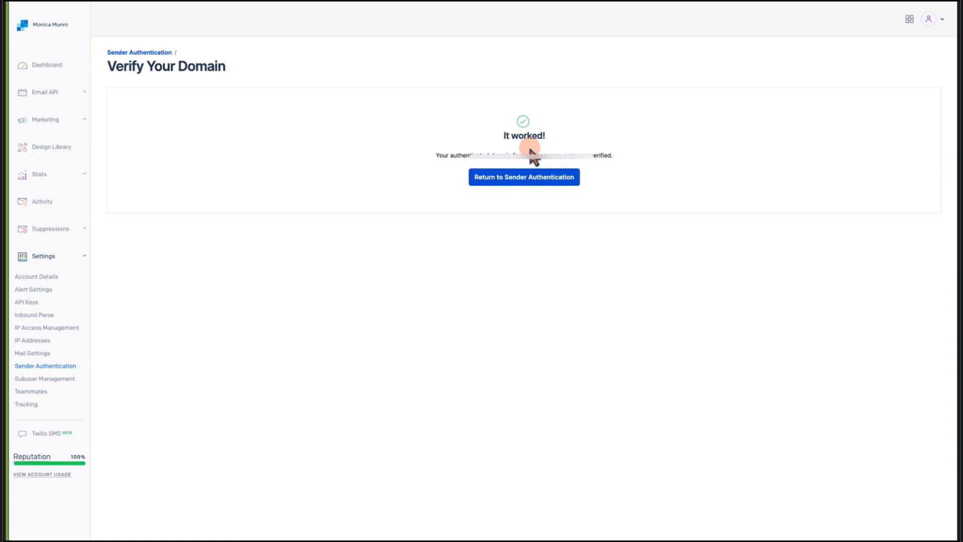
pyautogui.click(522, 177)
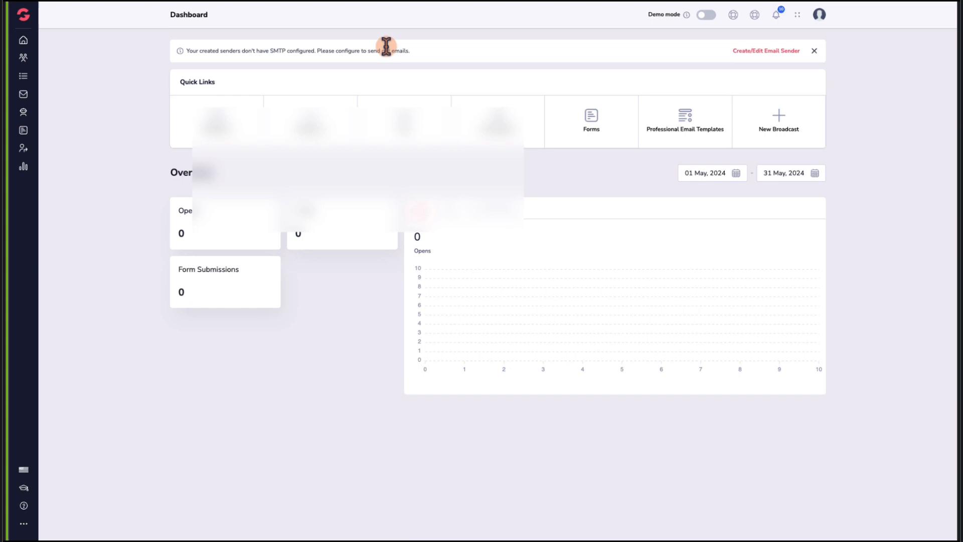
# Fill in the GrooveMail sender's info and reply email, selecting the SendGrid SMTP driver.
pyautogui.click(765, 50)
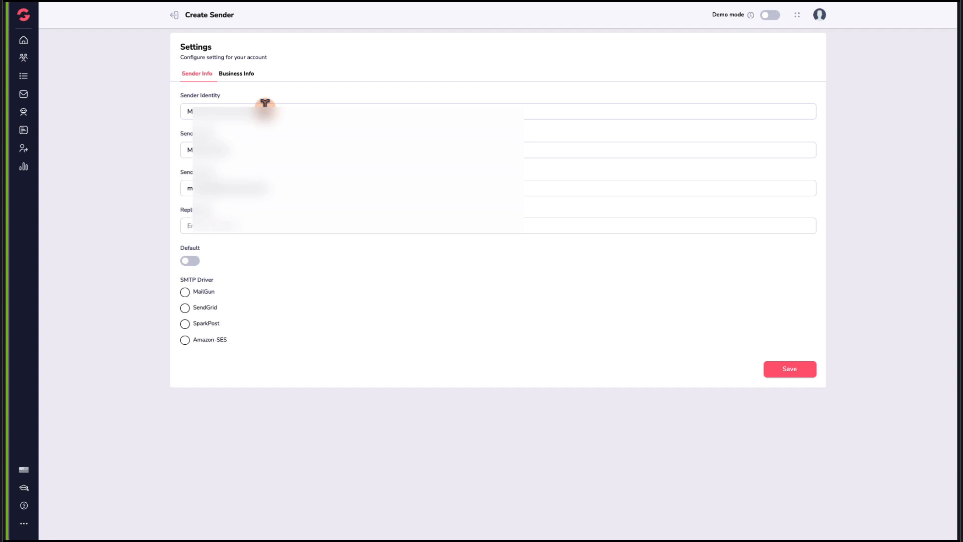
pyautogui.click(185, 307)
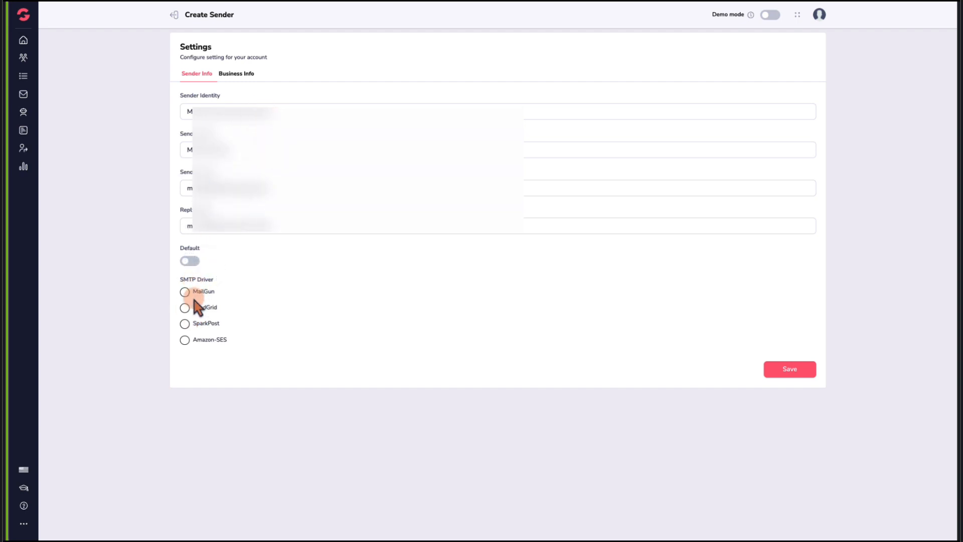
pyautogui.click(186, 307)
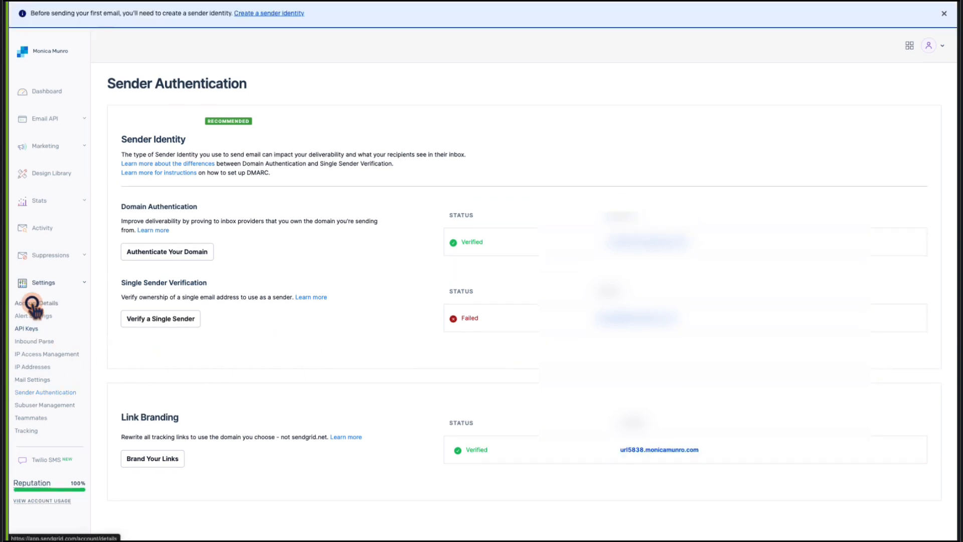
# Create a full-access SendGrid API key named 'Sender' and reveal it.
pyautogui.click(26, 328)
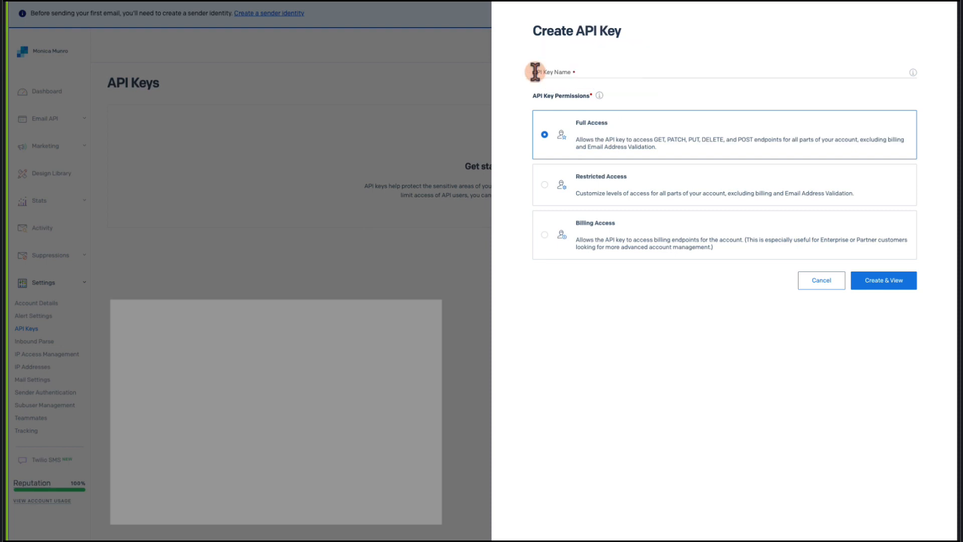
pyautogui.write('Sender')
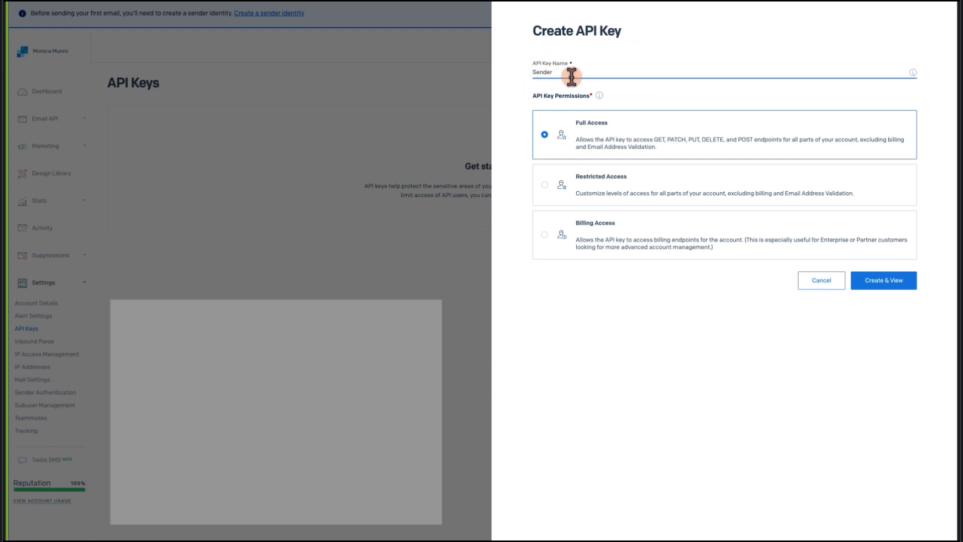
pyautogui.click(883, 280)
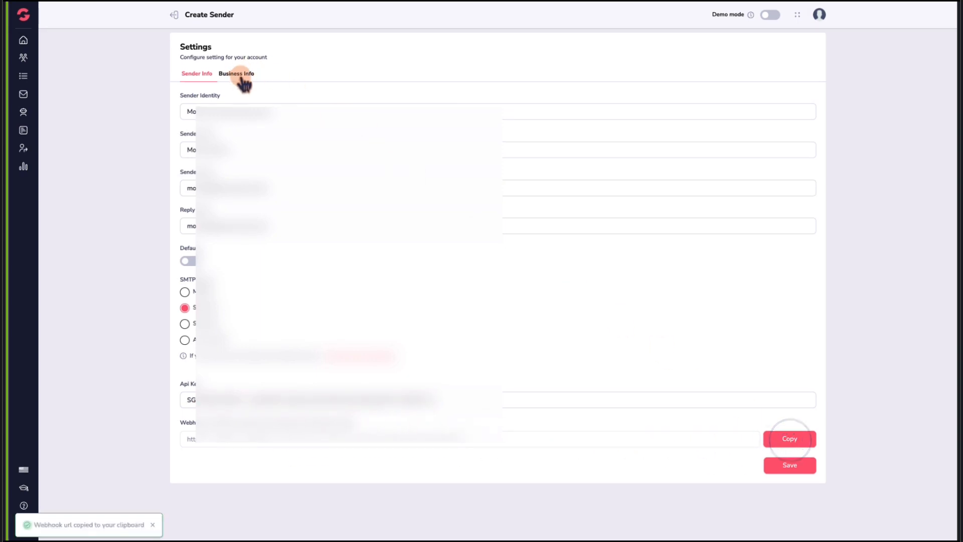
# Move on to the sender's Business Info tab in GrooveMail.
pyautogui.click(236, 74)
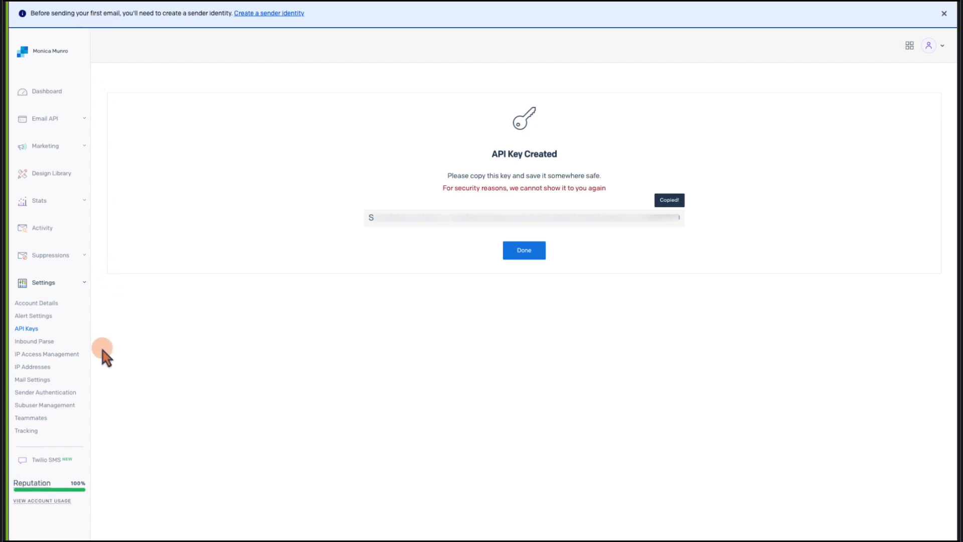
# Go to Mail Settings > Event Webhooks and start a new webhook.
pyautogui.click(32, 379)
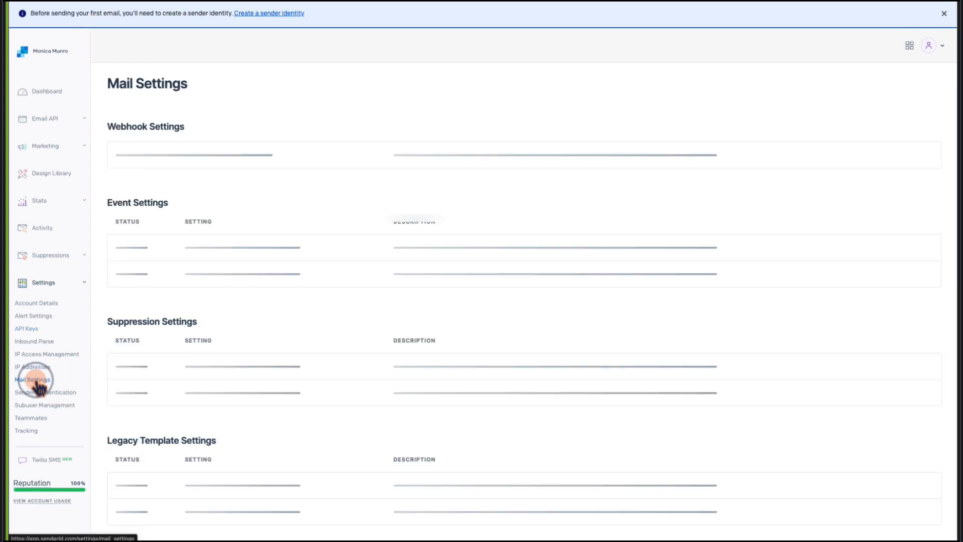
pyautogui.click(33, 379)
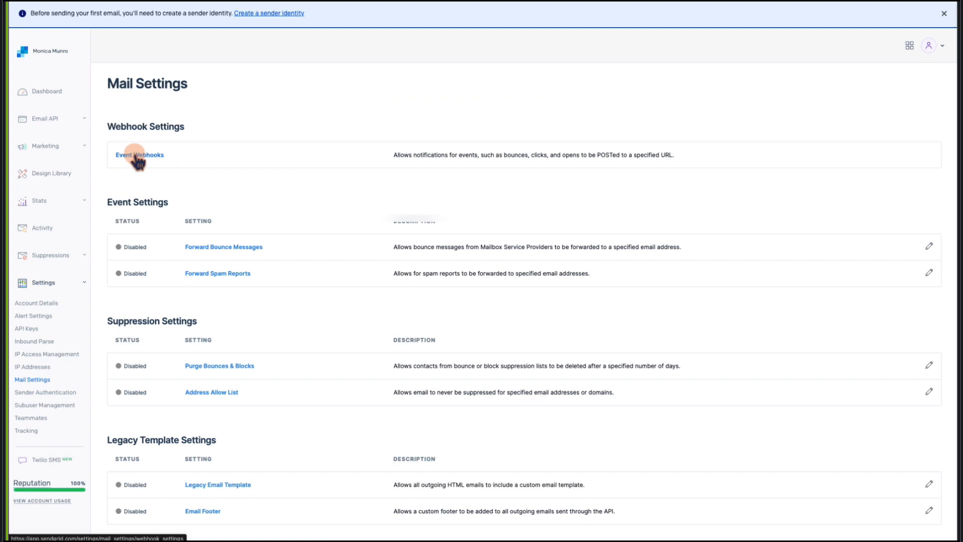
pyautogui.click(139, 154)
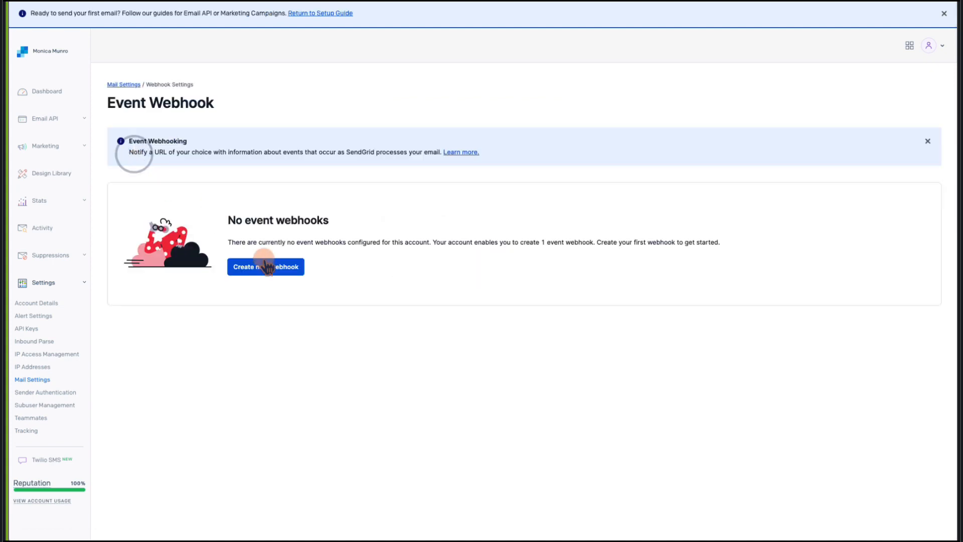
pyautogui.click(265, 266)
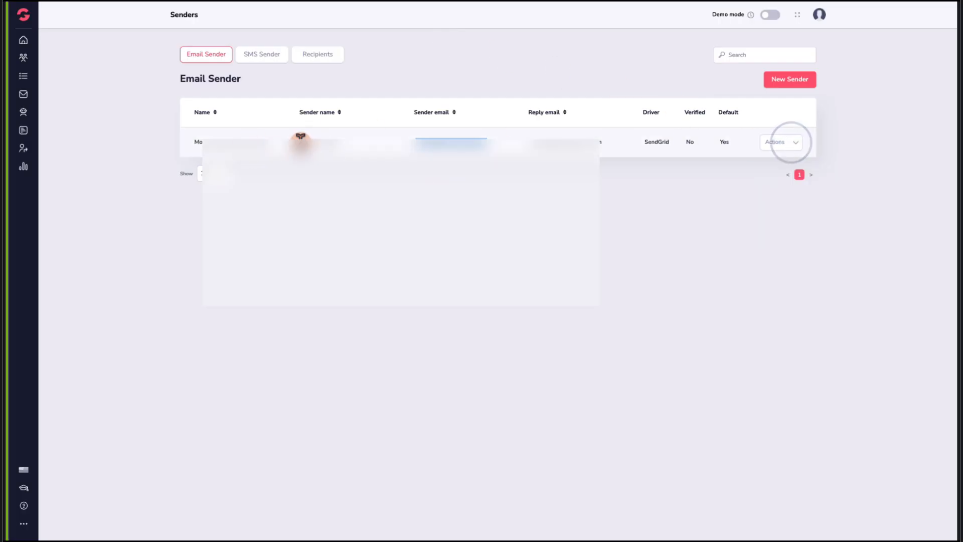
# Copy the SendGrid sender's webhook URL from its Actions menu.
pyautogui.click(782, 142)
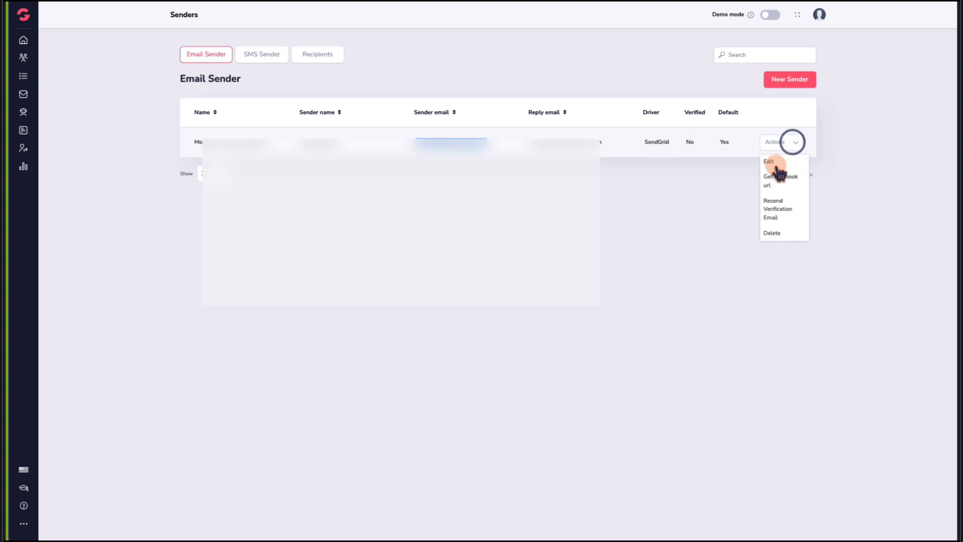
pyautogui.click(768, 161)
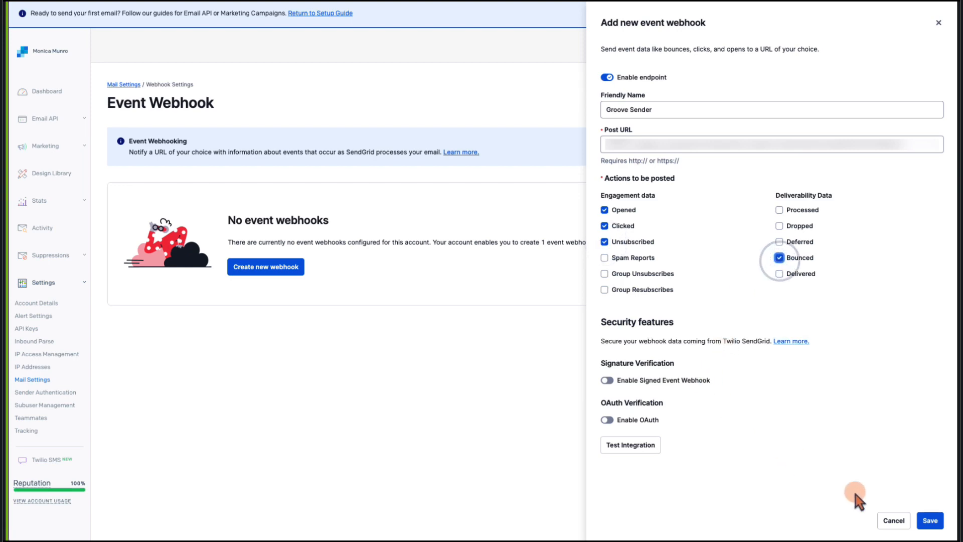
# Save the 'Groove Sender' webhook with opened, clicked, unsubscribed and bounced events.
pyautogui.click(929, 520)
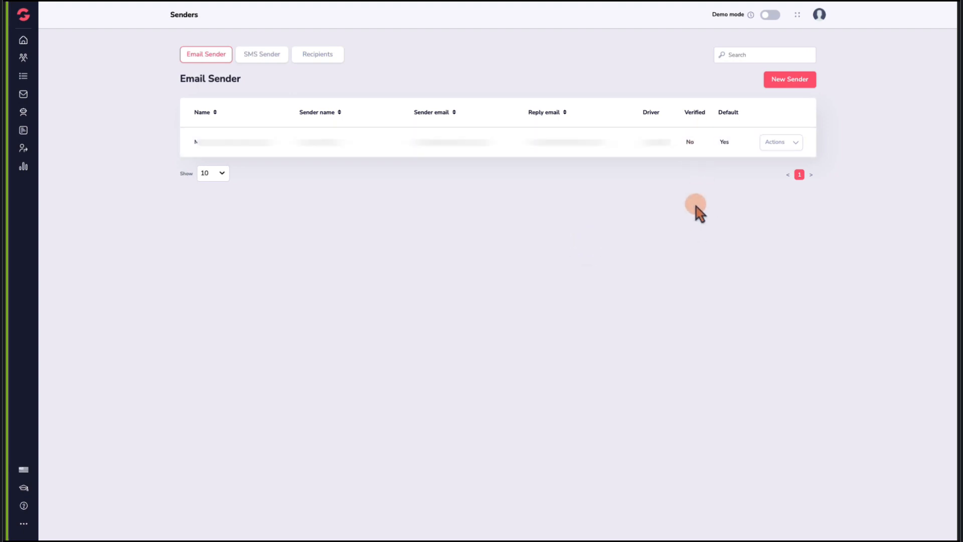
pyautogui.moveTo(690, 214)
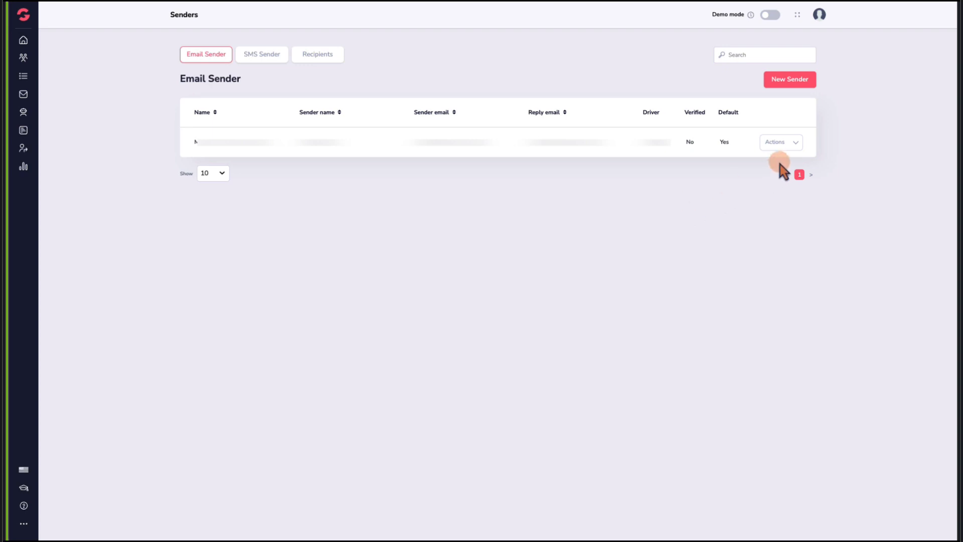
# Resend the SendGrid sender's verification email and select its email address.
pyautogui.click(780, 142)
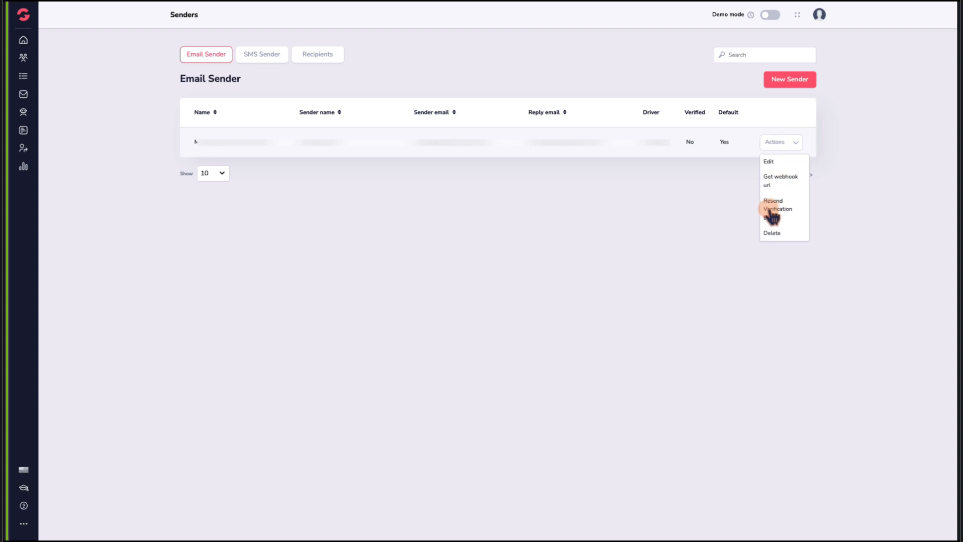
pyautogui.click(775, 209)
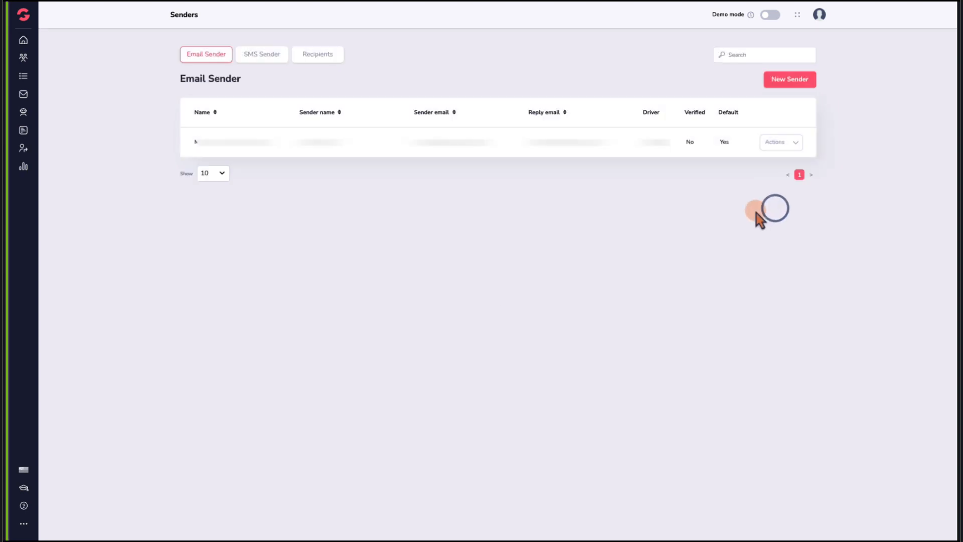
pyautogui.click(760, 220)
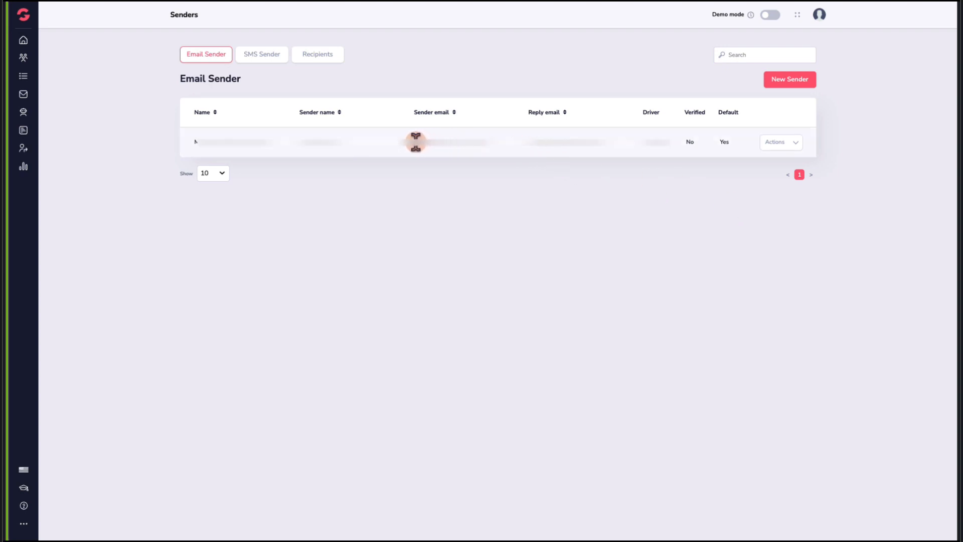
pyautogui.moveTo(413, 142); pyautogui.dragTo(497, 142)
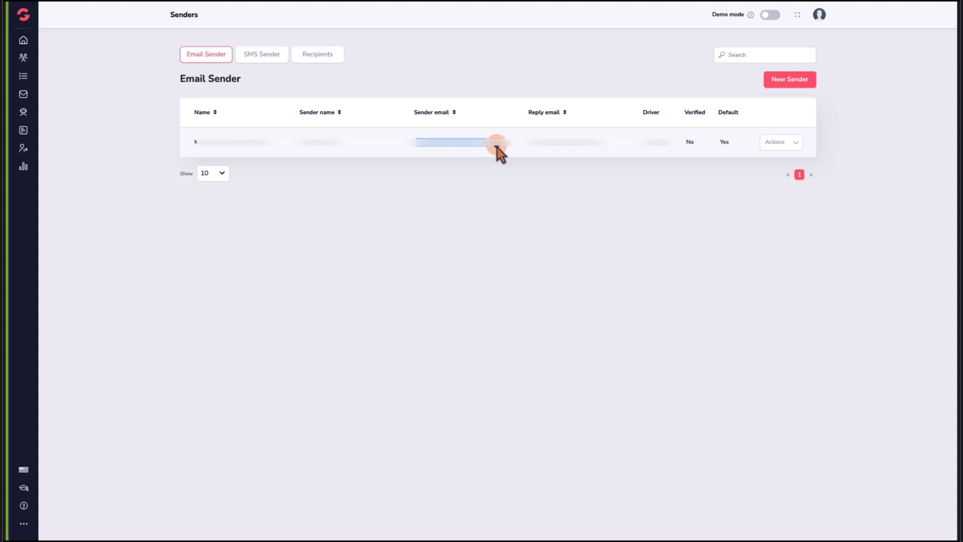